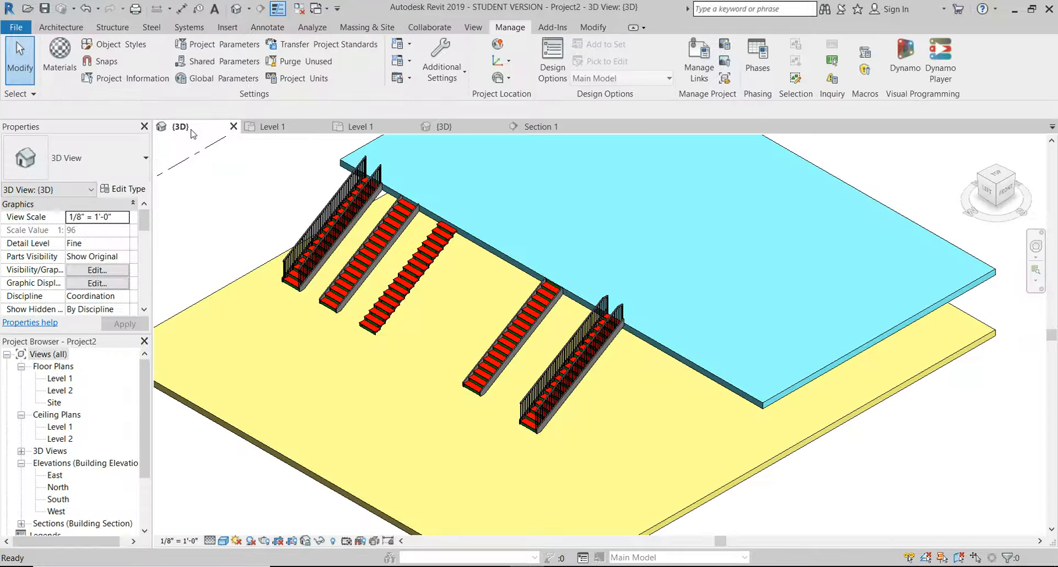
Switch from the 3D view to the Level 1 floor plan
left_click(274, 126)
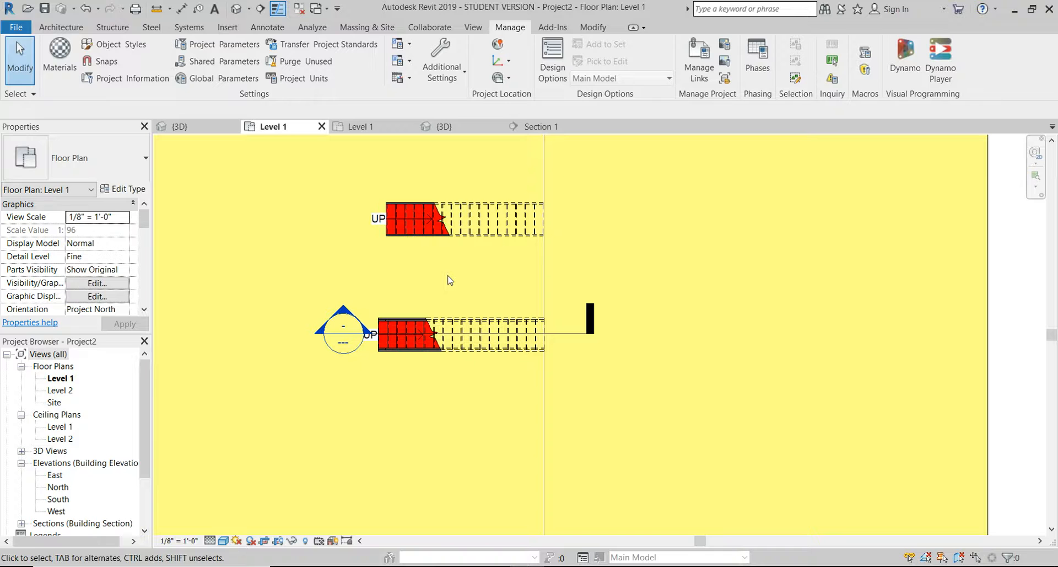
mouse_move(452, 281)
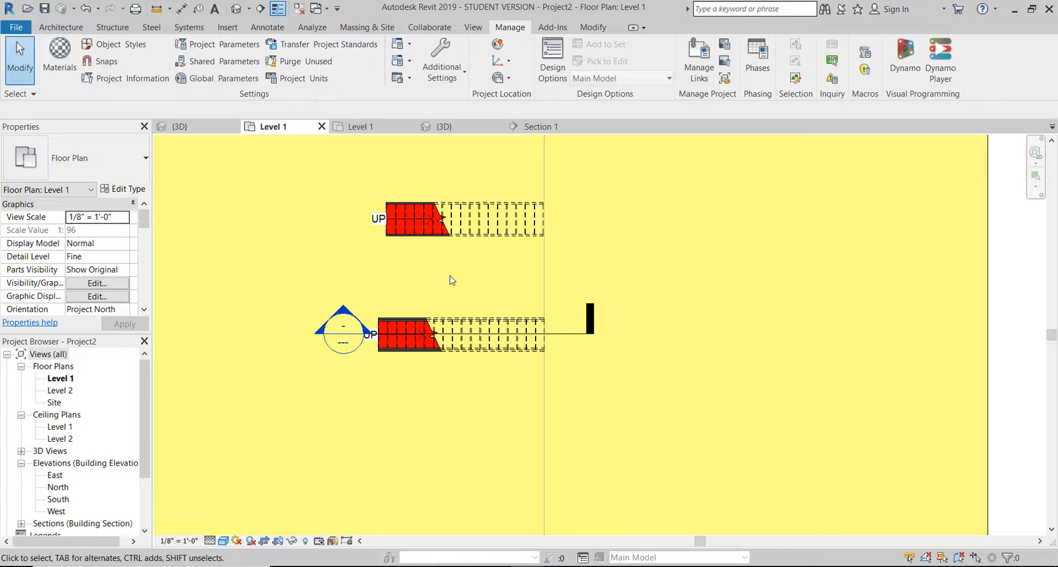
mouse_move(137, 188)
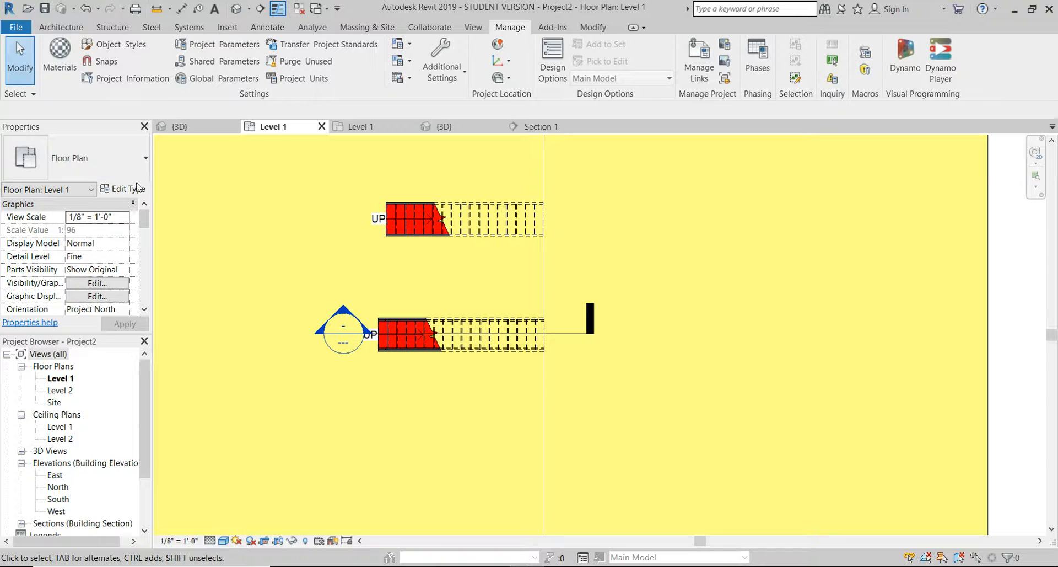
mouse_move(258, 262)
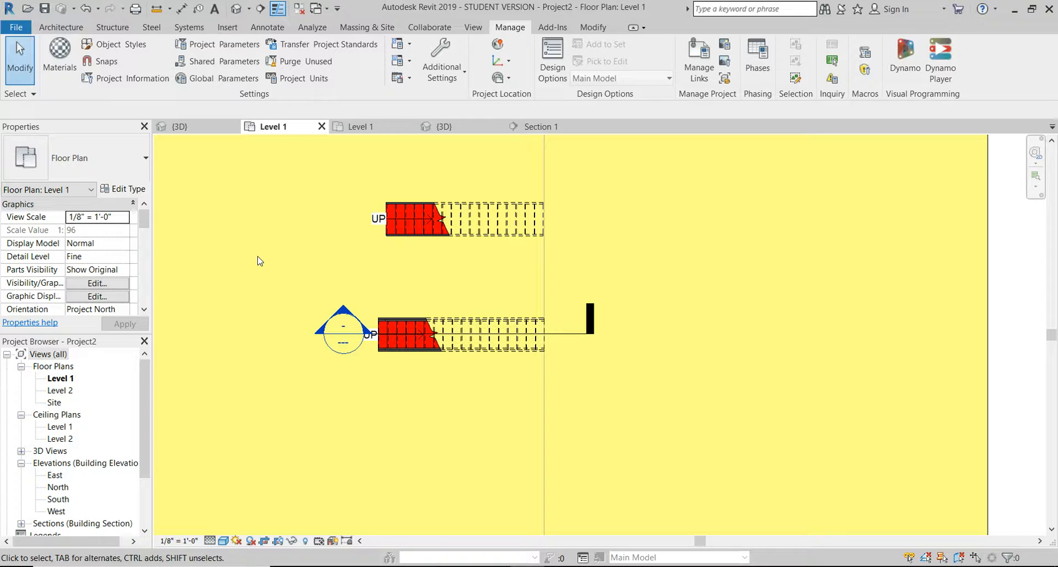
mouse_move(419, 303)
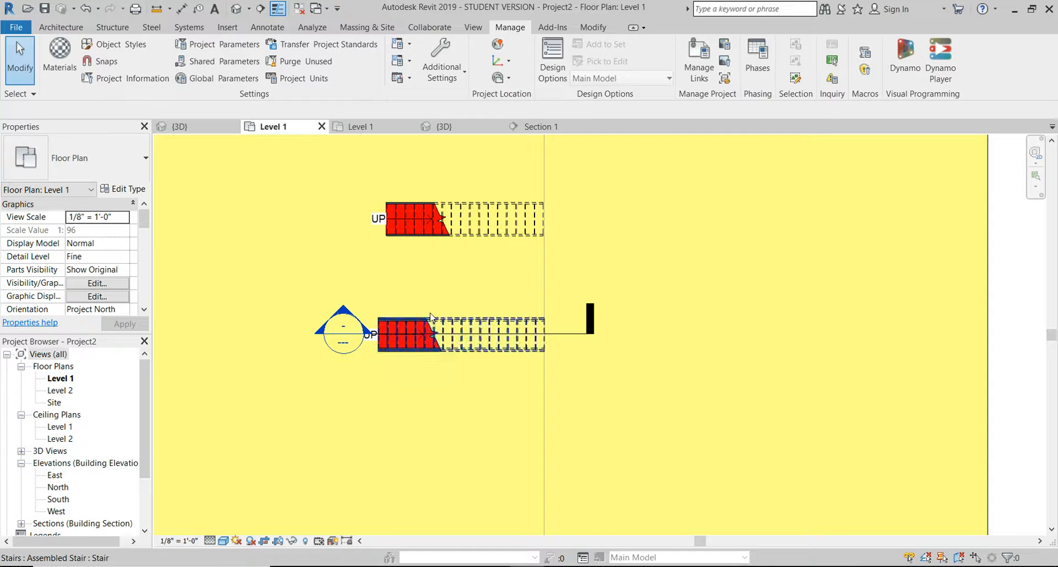
Select the upper stair in plan and switch to Project1's 3D view
left_click(416, 218)
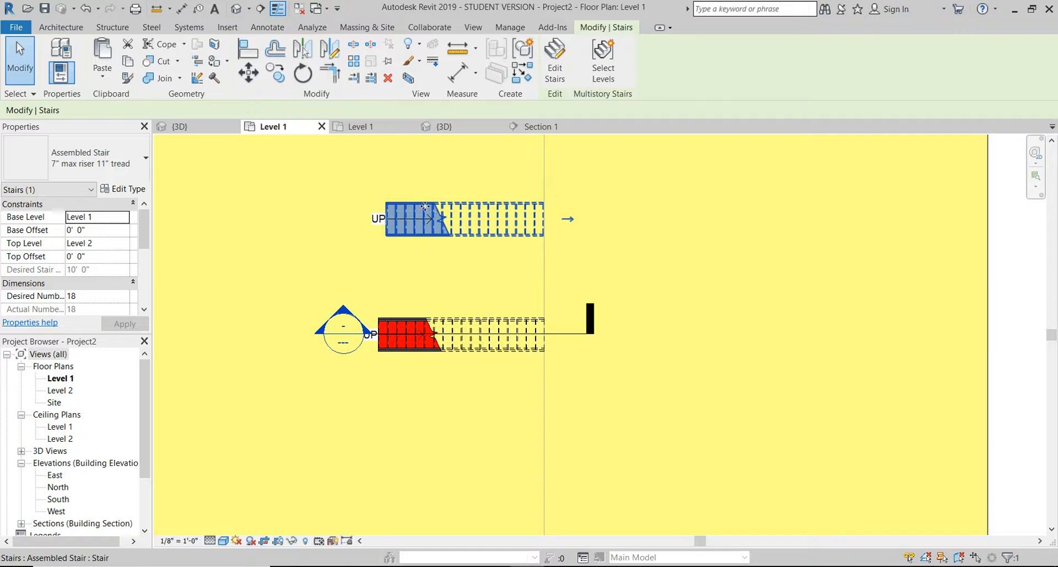
mouse_move(483, 275)
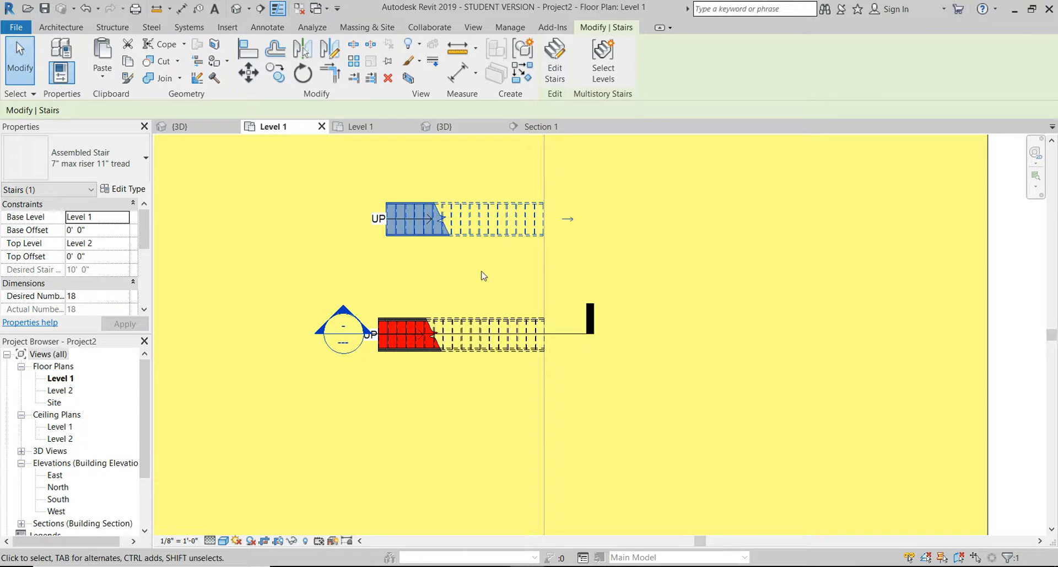
mouse_move(471, 276)
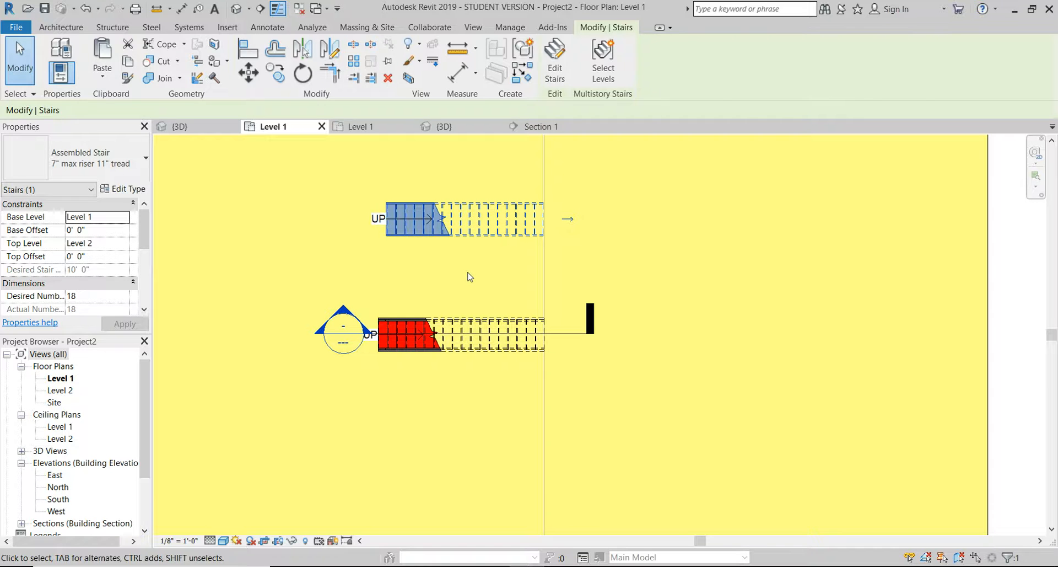
left_click(509, 27)
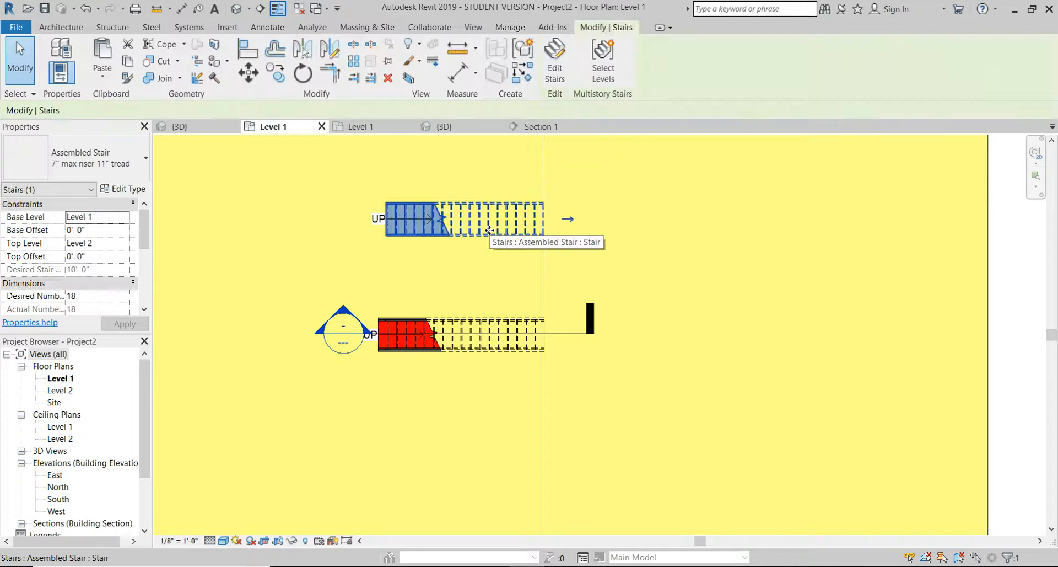
mouse_move(200, 210)
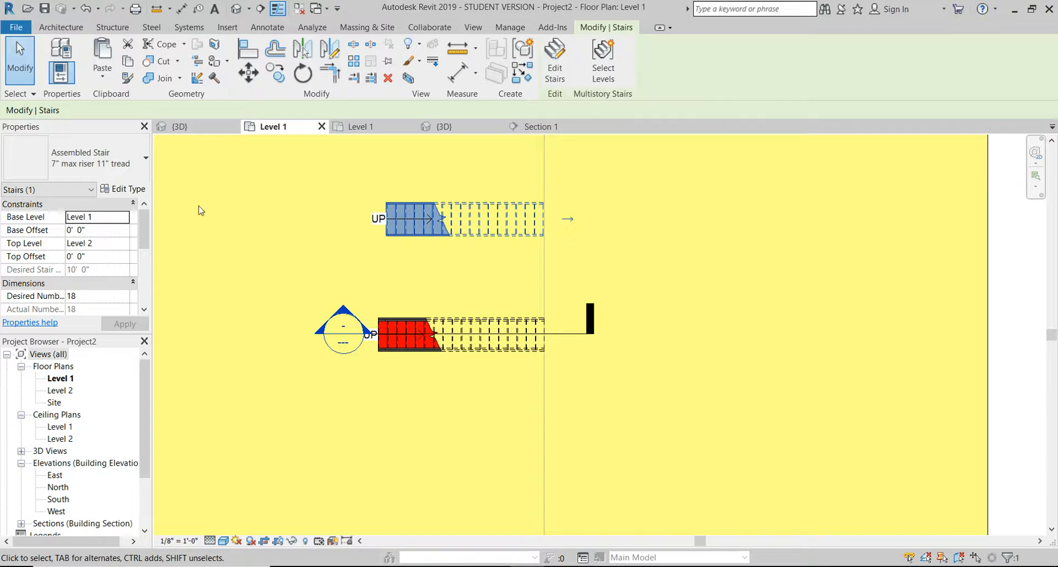
mouse_move(464, 127)
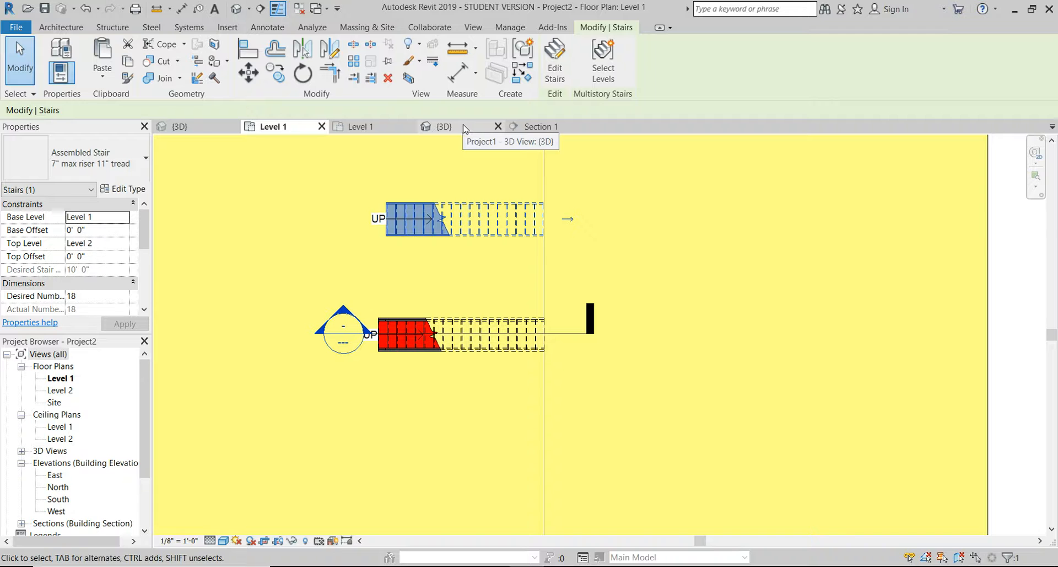
left_click(444, 126)
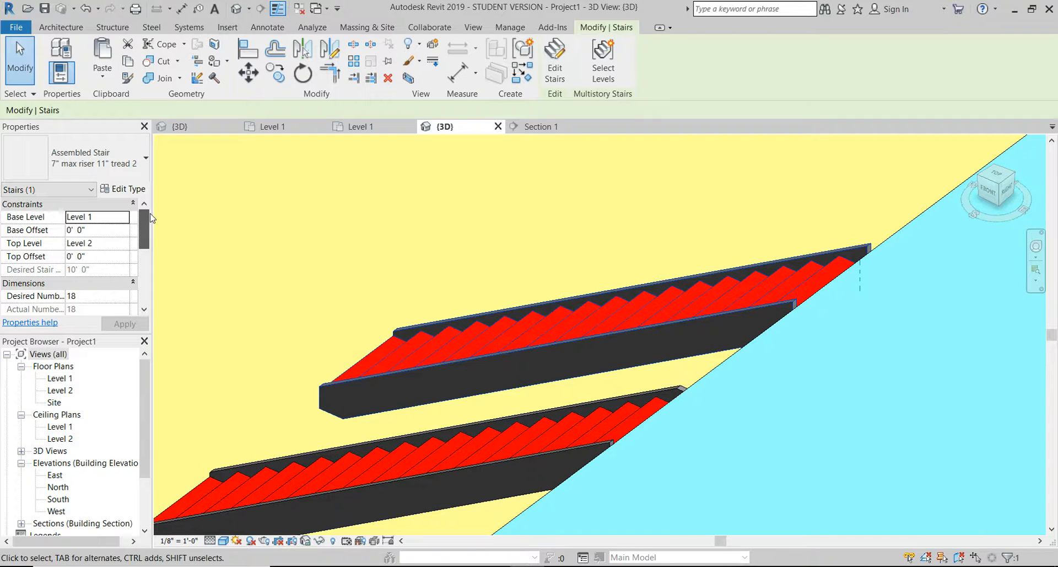
In the stair's Type Properties set Right and Left Support to Carriage (Open)
left_click(123, 189)
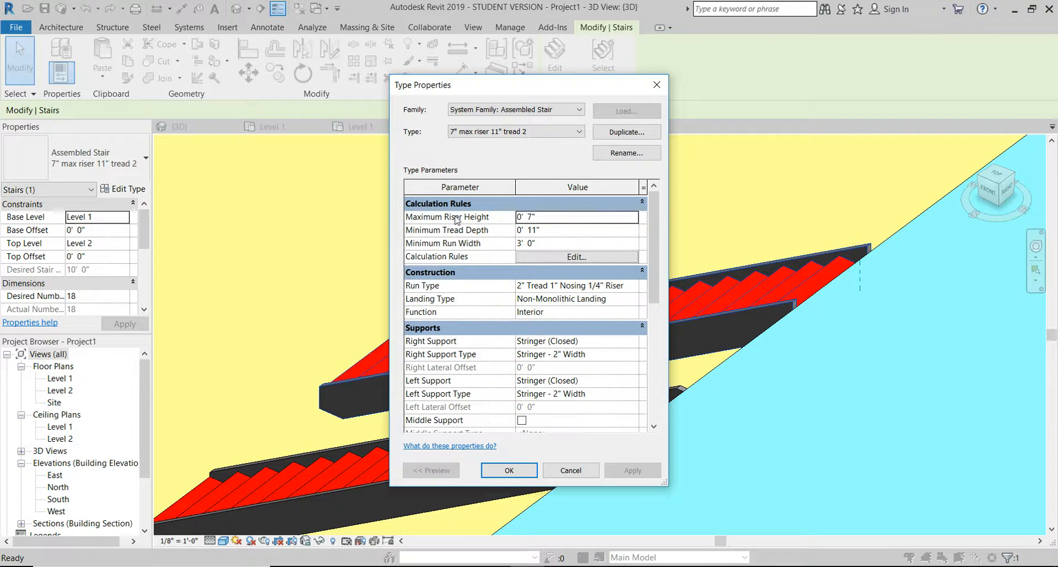
scroll("down", 3)
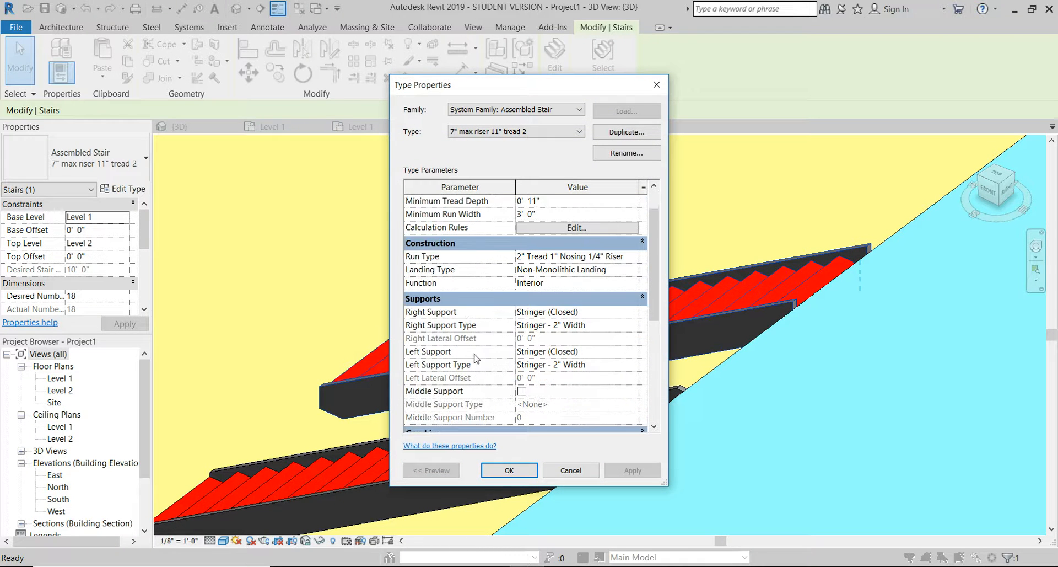
mouse_move(537, 321)
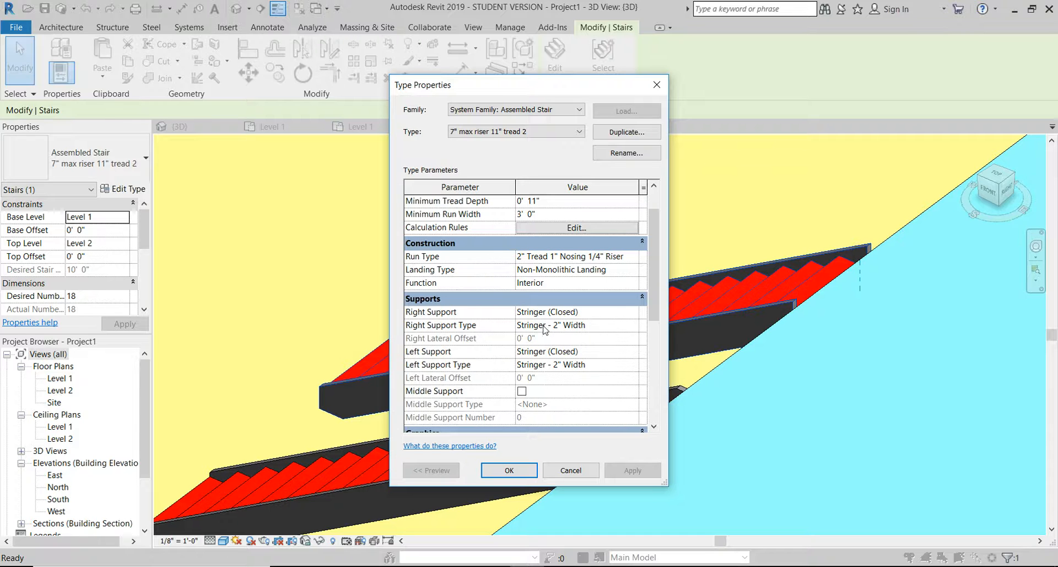
mouse_move(570, 331)
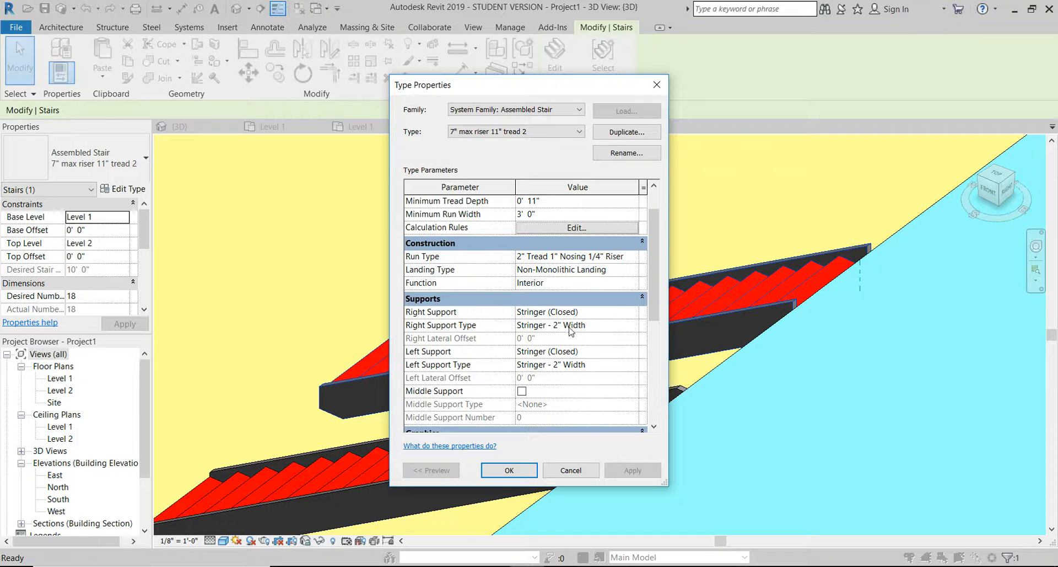
left_click(575, 312)
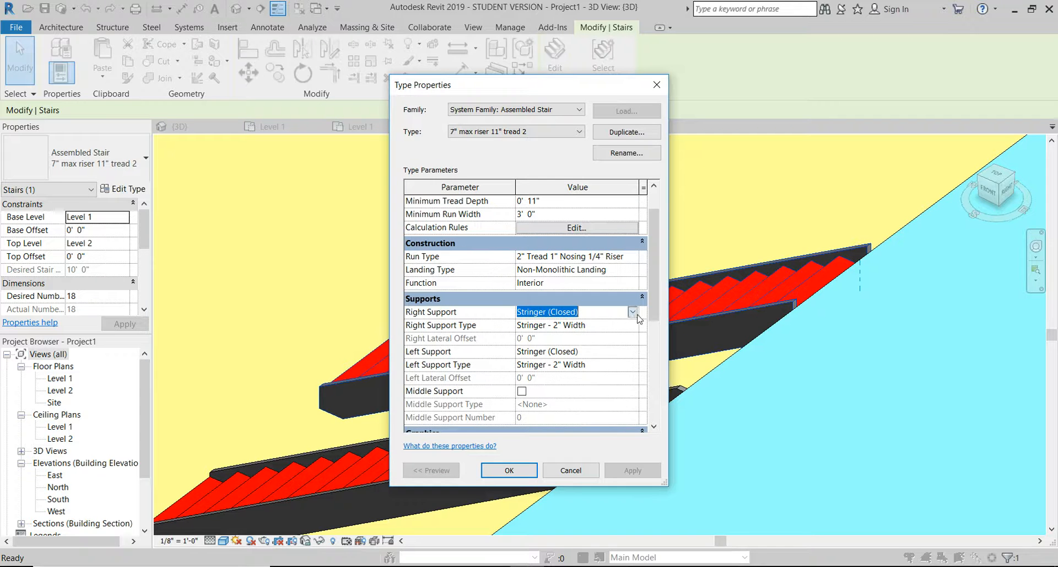
left_click(546, 311)
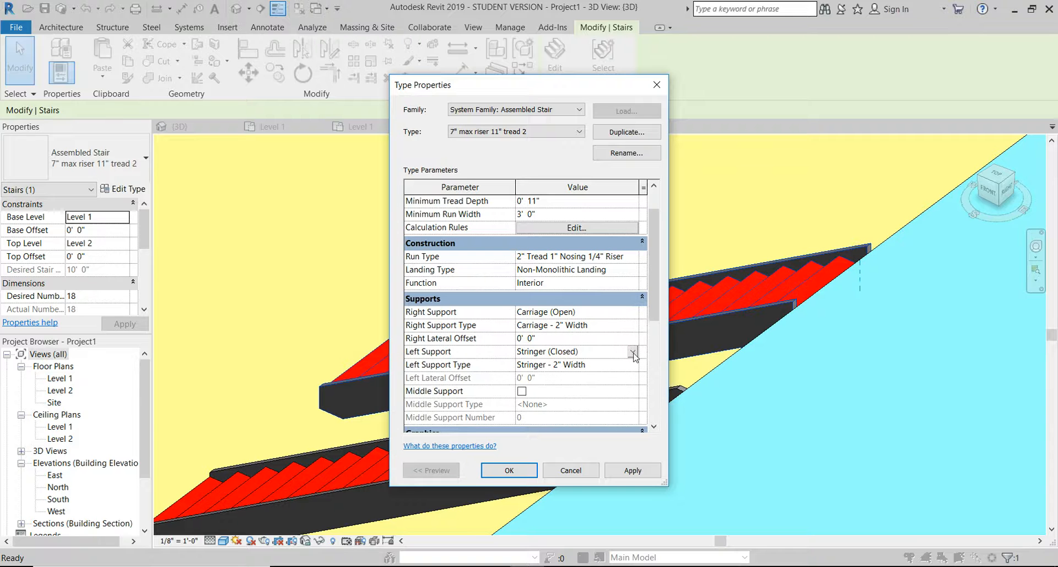
left_click(632, 351)
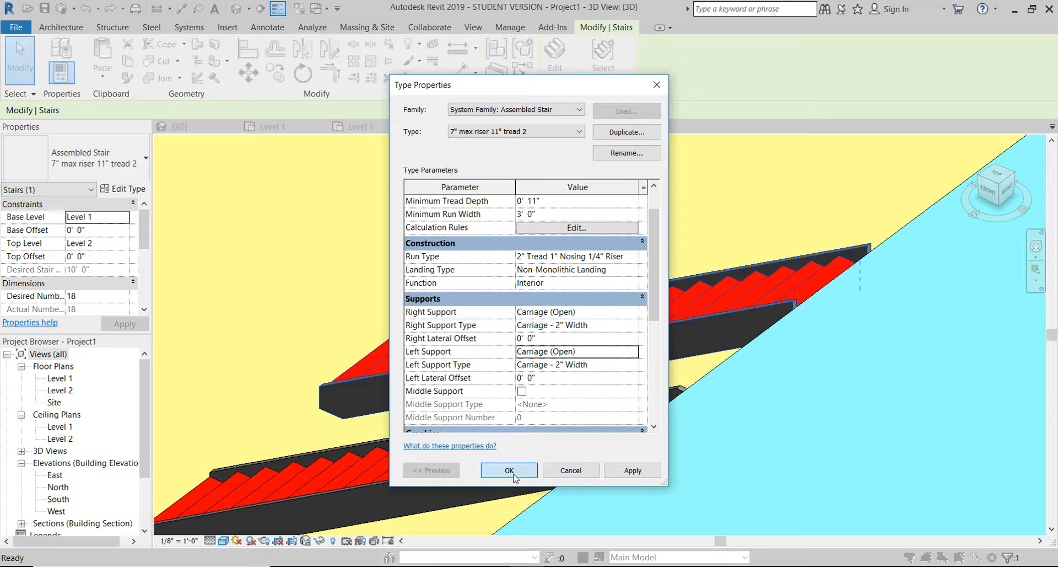
Apply the open-carriage supports and select the updated staircase in 3D
left_click(508, 470)
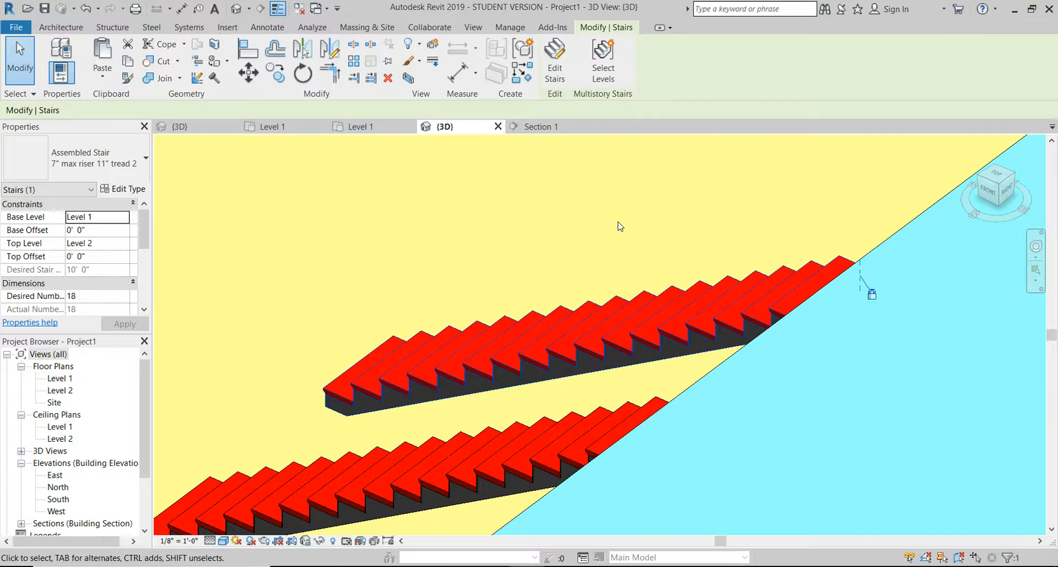
mouse_move(385, 165)
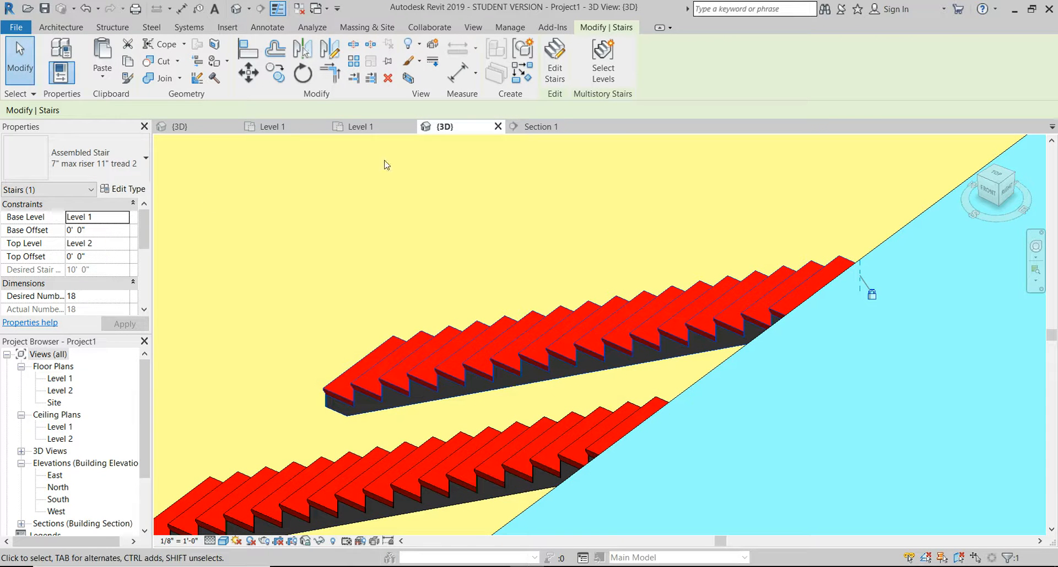
mouse_move(515, 191)
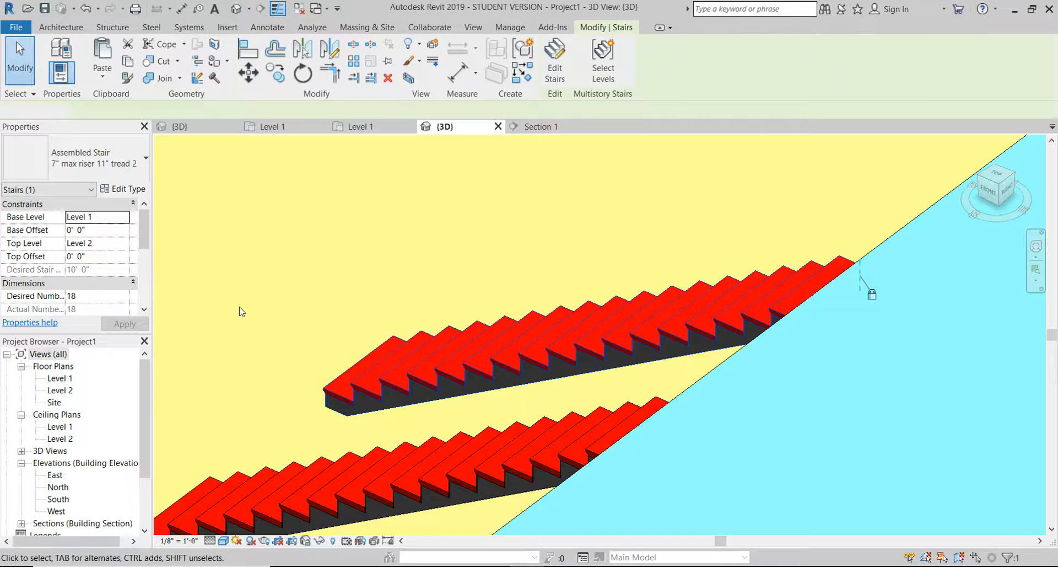
left_click(509, 26)
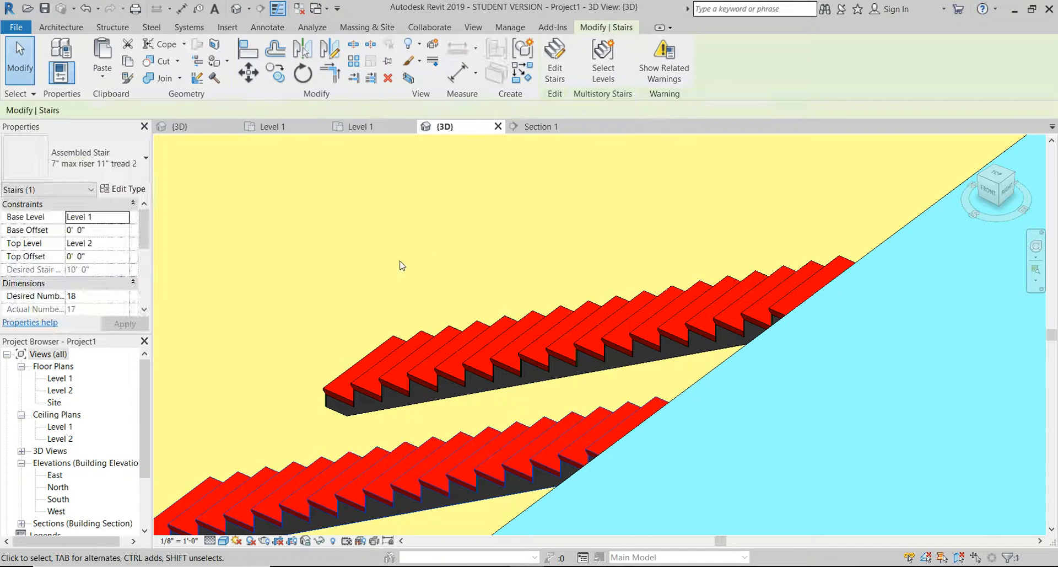
left_click(509, 27)
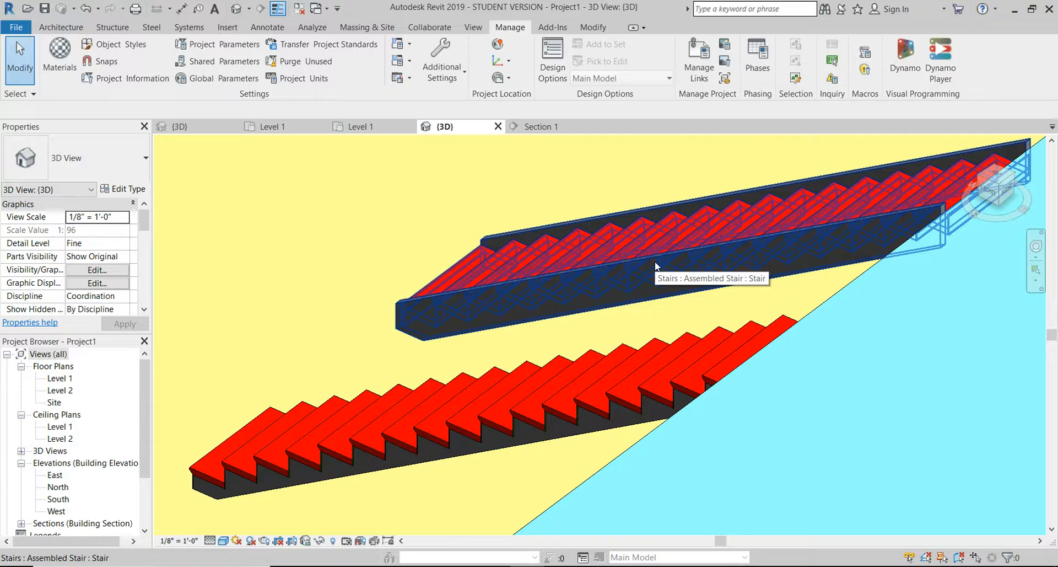
mouse_move(668, 264)
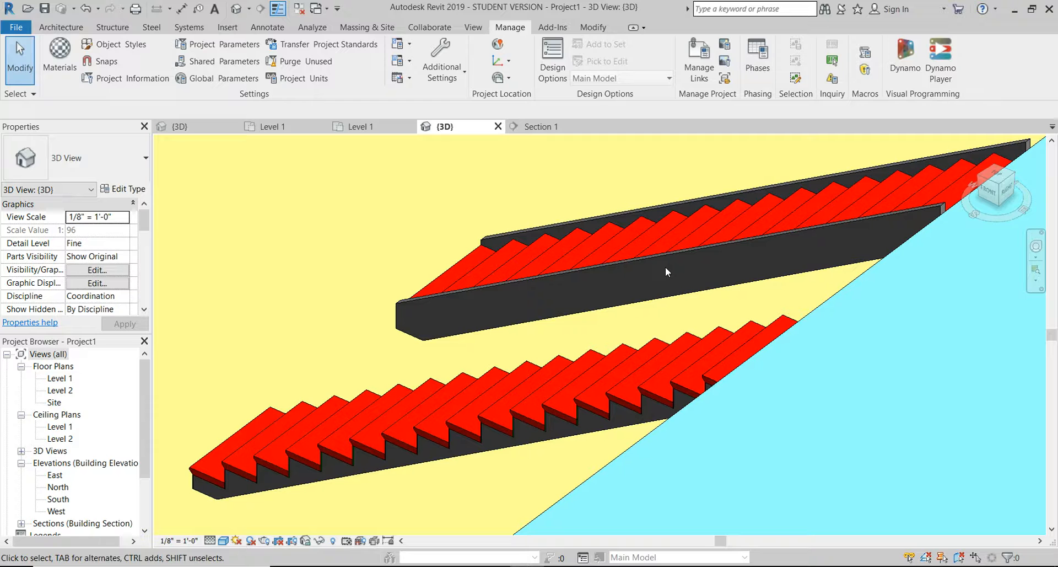
mouse_move(619, 303)
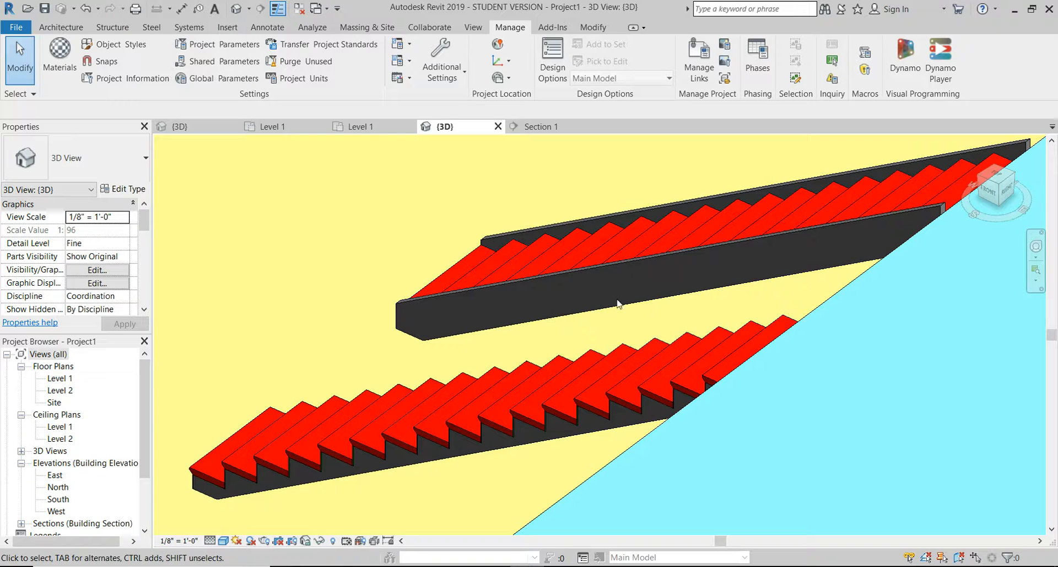
left_click(442, 462)
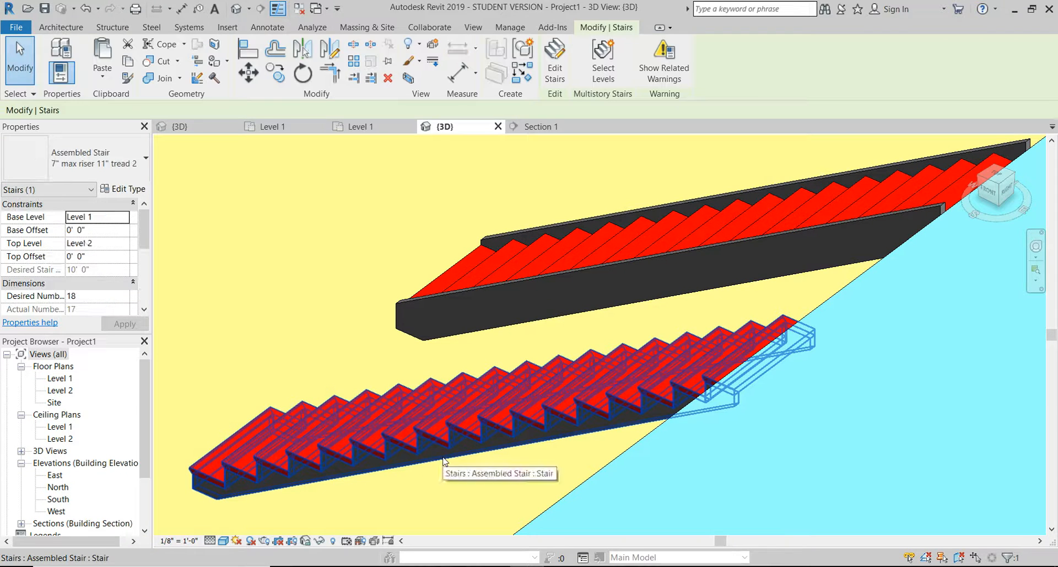
Try Stringer (Closed) as the stair type's Right Support and apply it
left_click(124, 188)
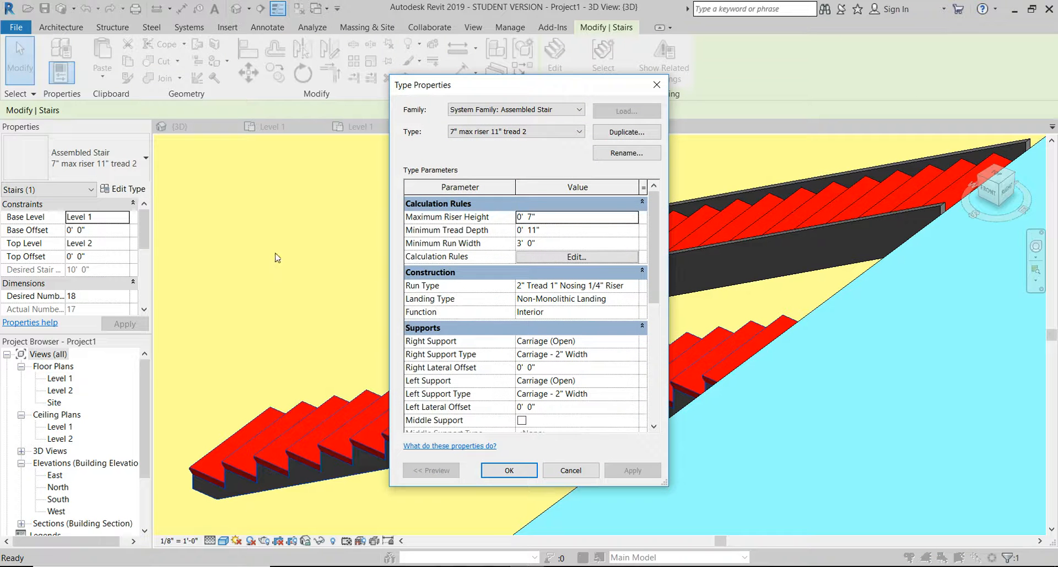
left_click(632, 342)
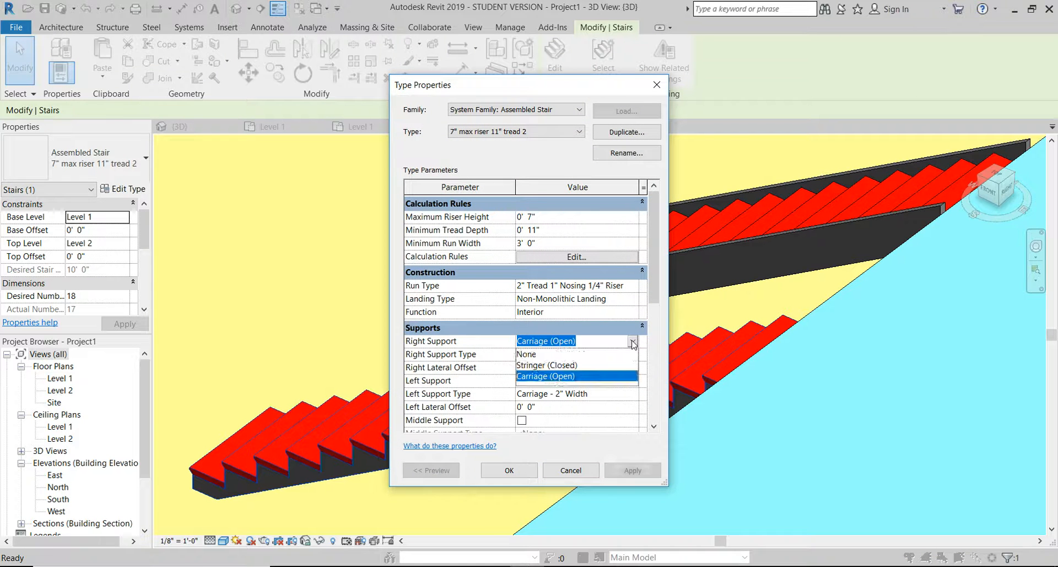
left_click(546, 354)
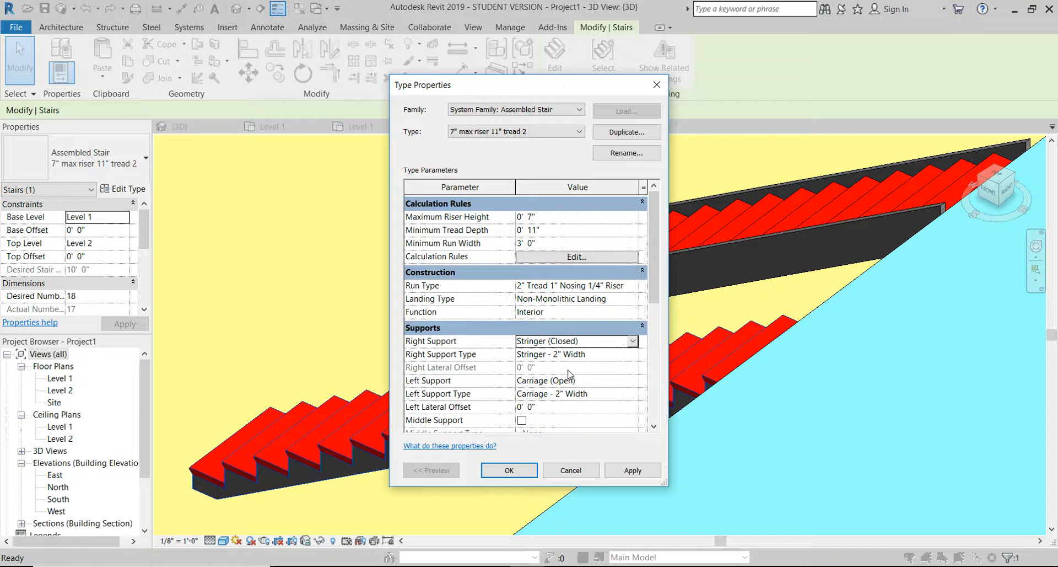
left_click(508, 470)
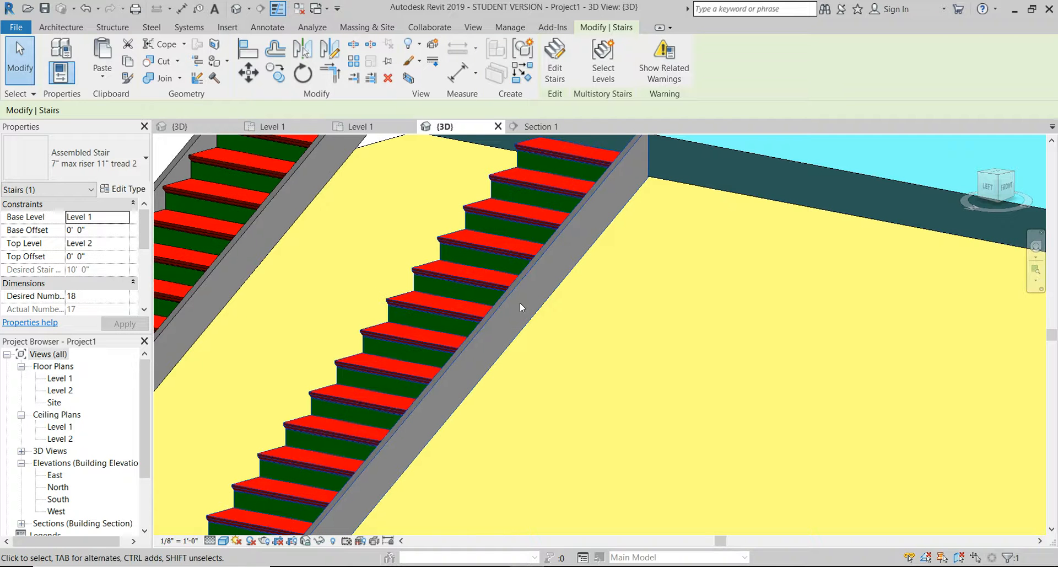
mouse_move(374, 267)
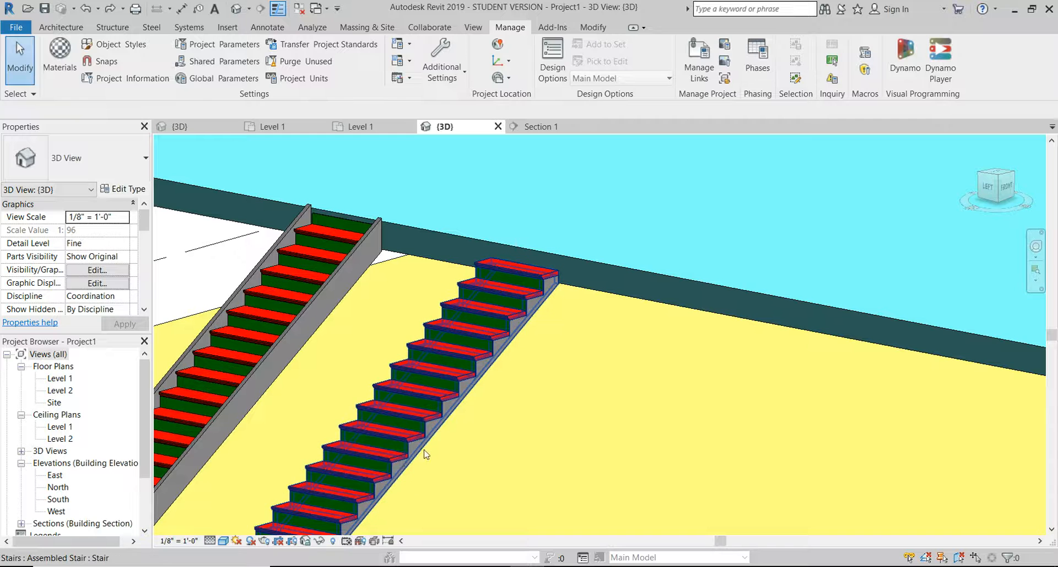
Set the stair type's Right Lateral Offset to 0' 2" and apply it
left_click(426, 405)
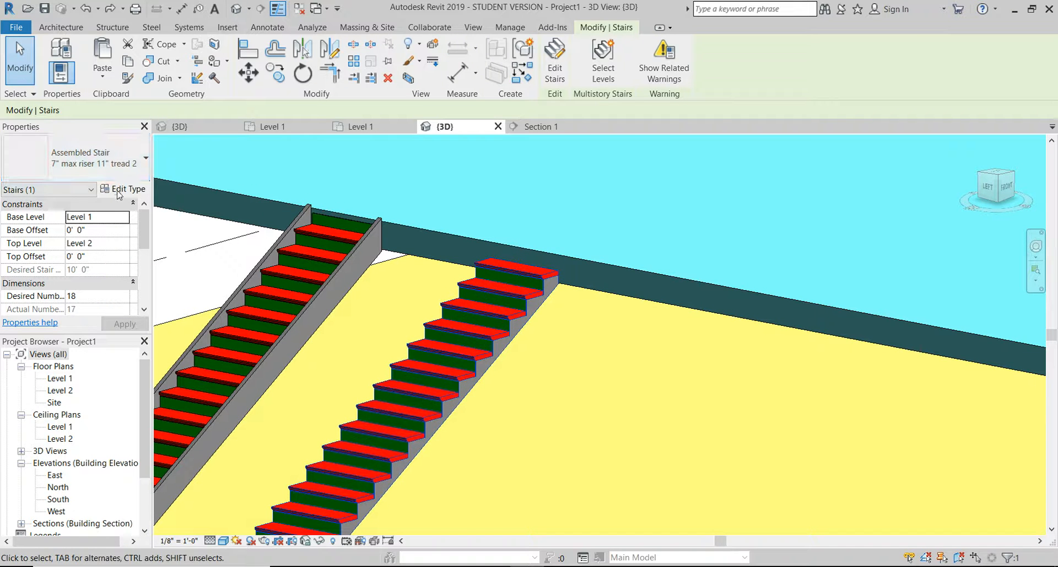
left_click(123, 189)
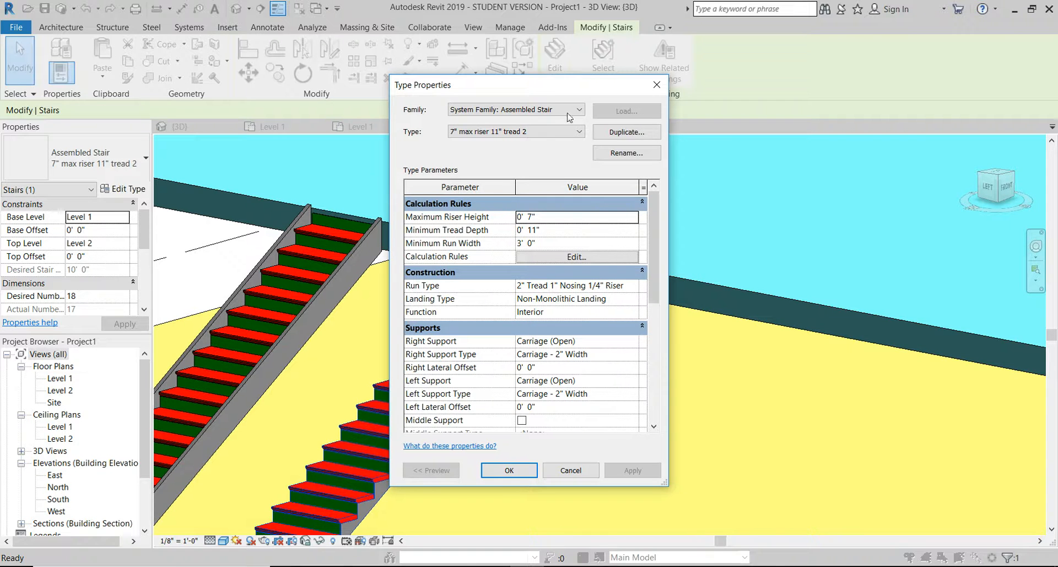
left_click_drag(422, 85, 708, 53)
type("6")
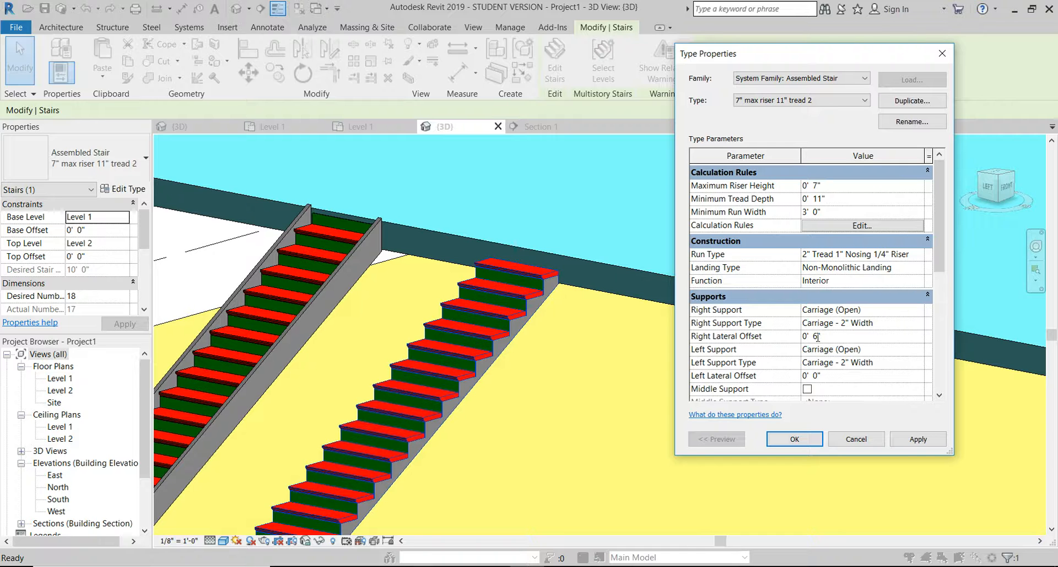
left_click(918, 439)
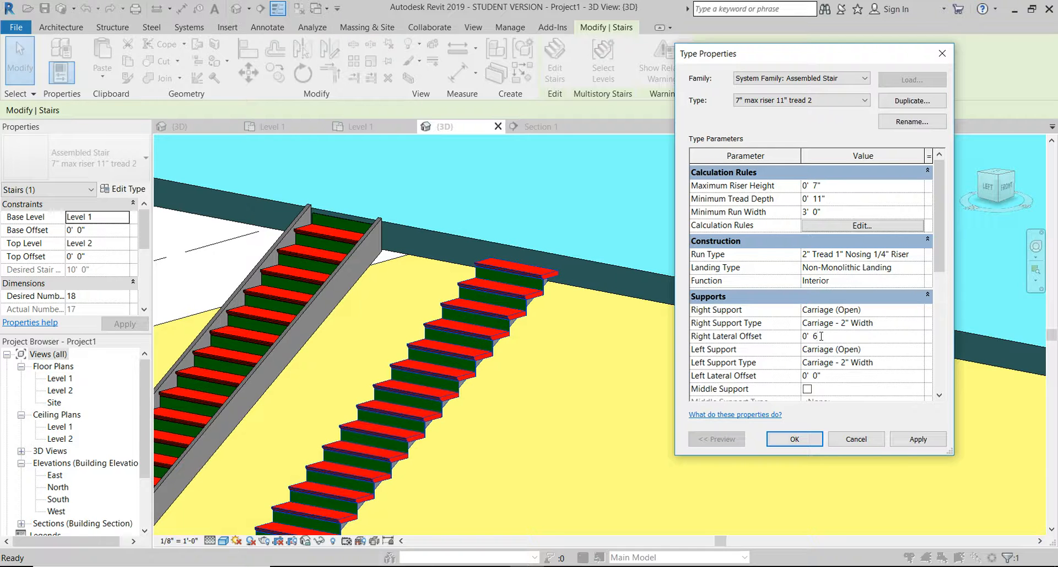
type("2")
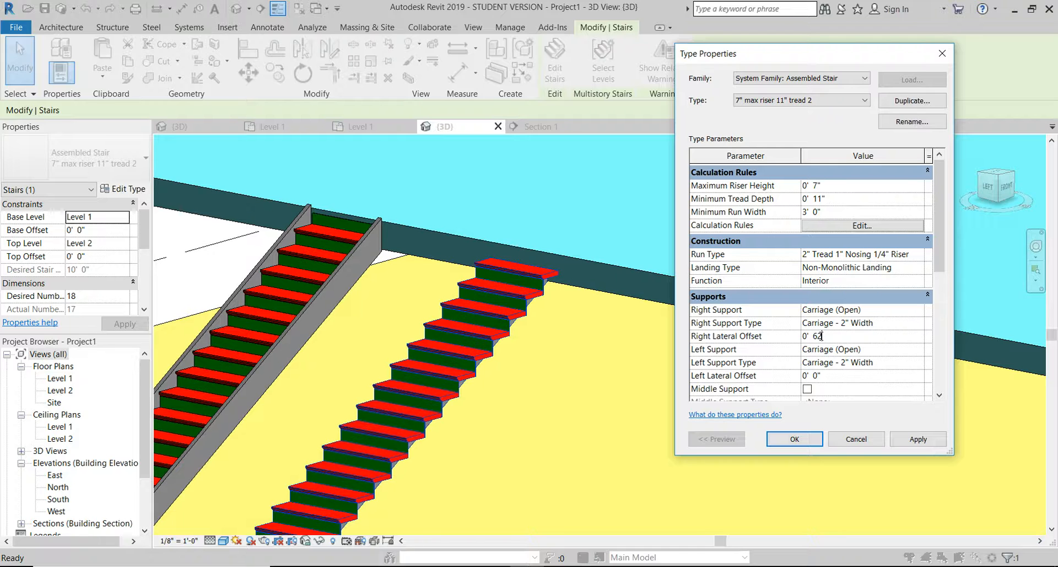
type("2")
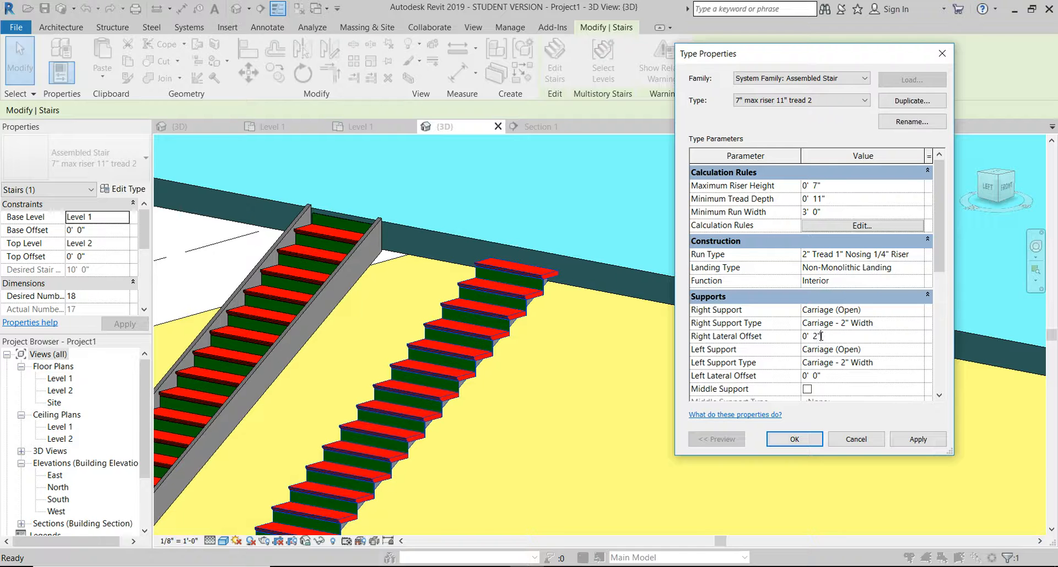
left_click(917, 438)
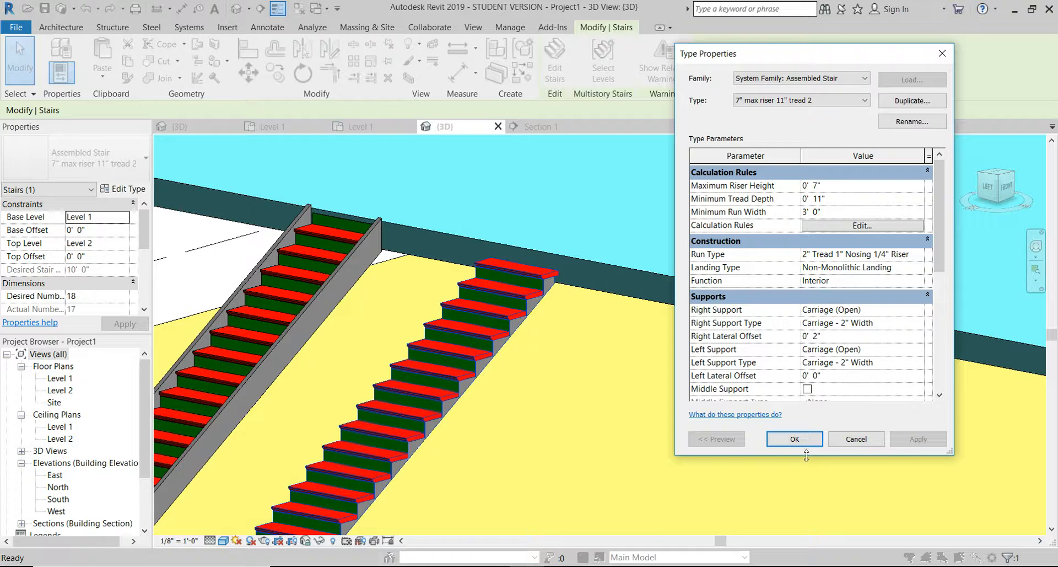
left_click(795, 439)
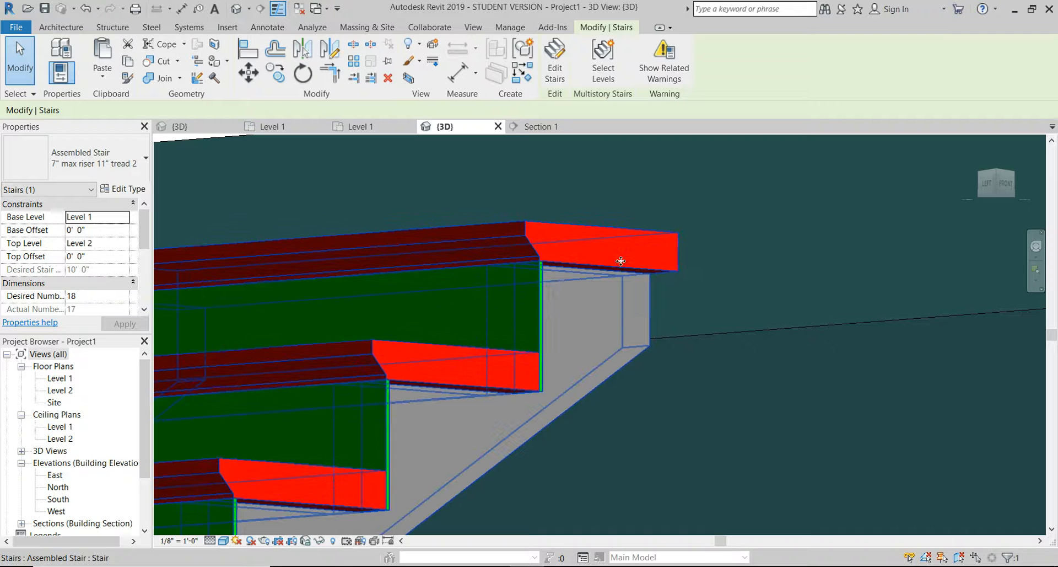
mouse_move(609, 263)
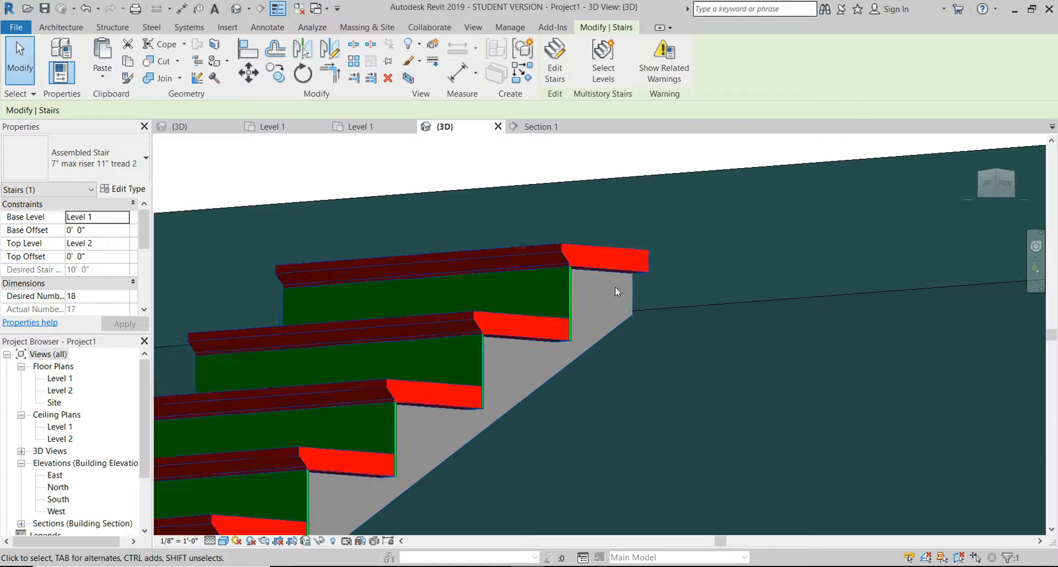
left_click(577, 300)
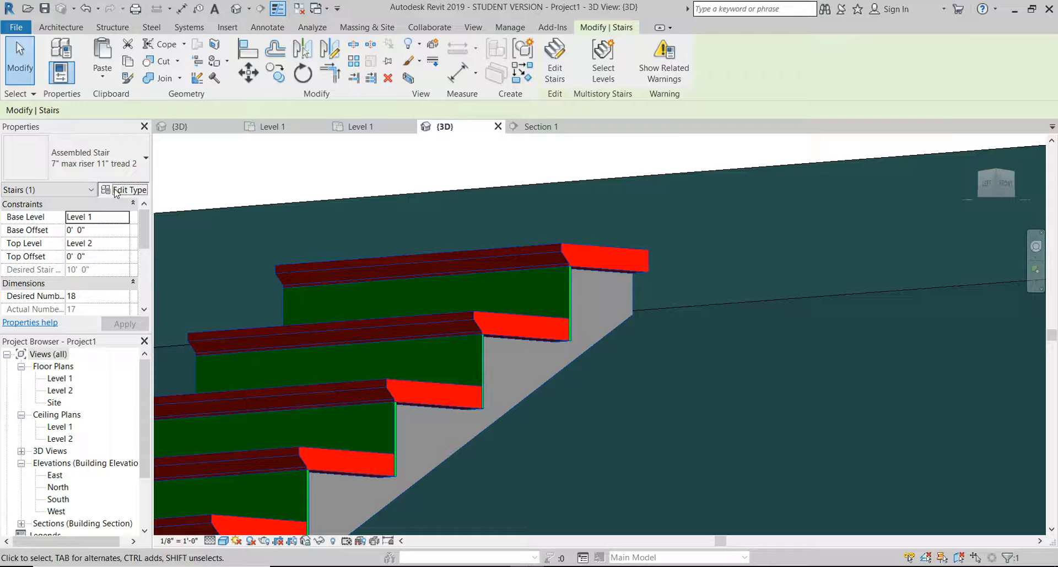
Uncheck Riser in the run type, deleting the invalid dimensions, and apply
left_click(128, 190)
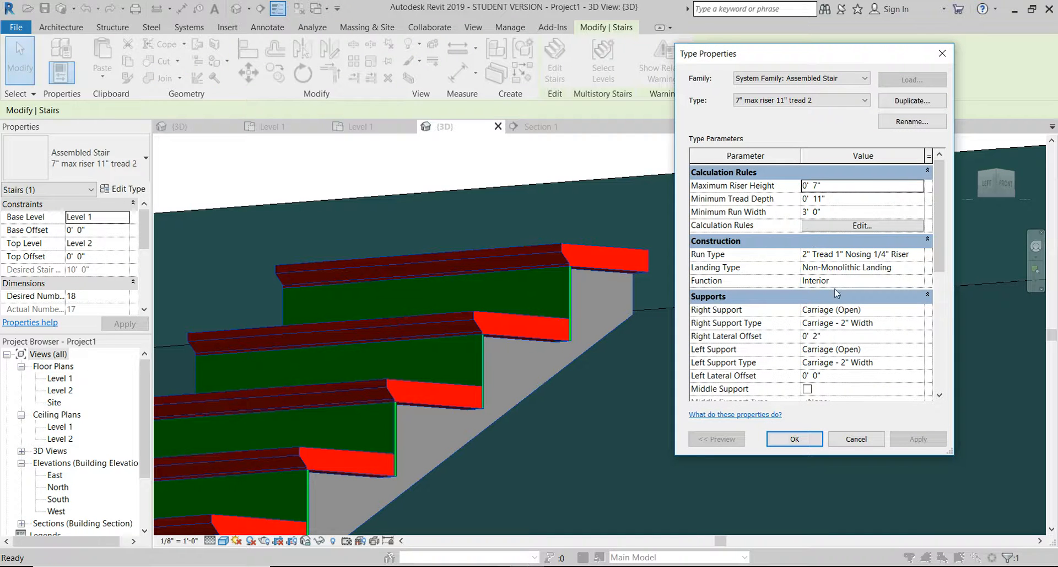
mouse_move(829, 302)
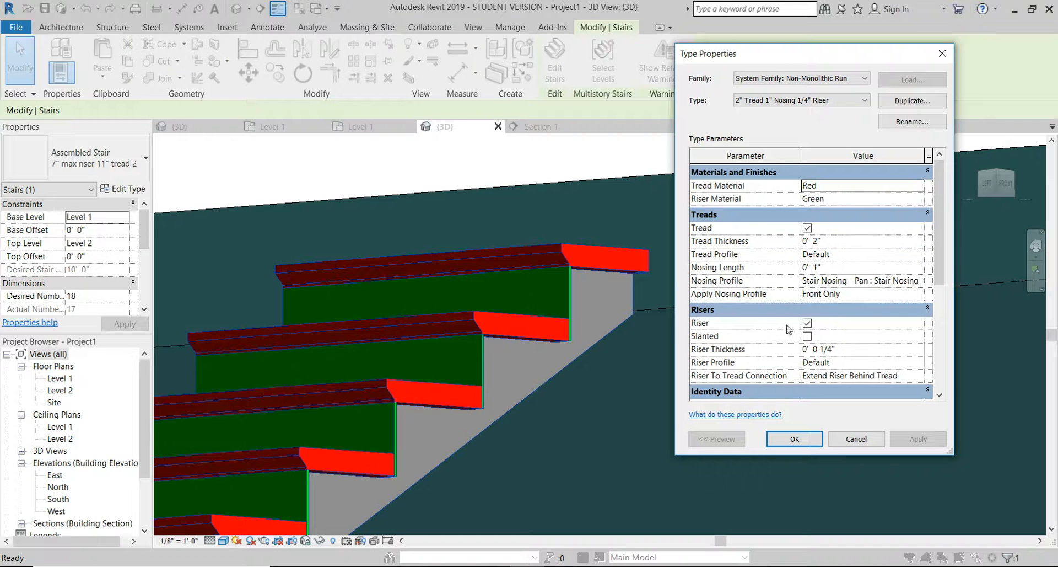
left_click(807, 323)
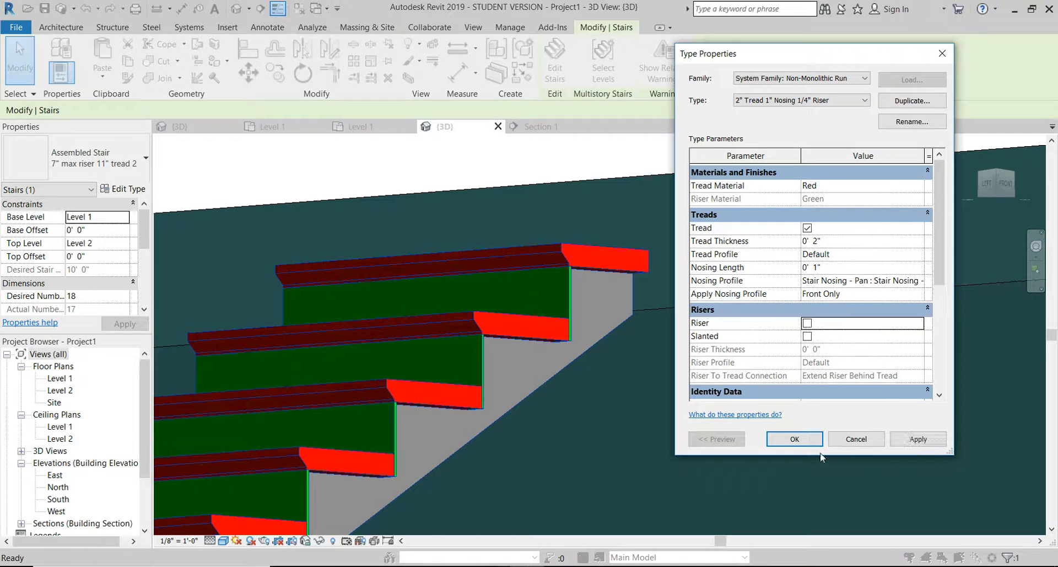
left_click(918, 439)
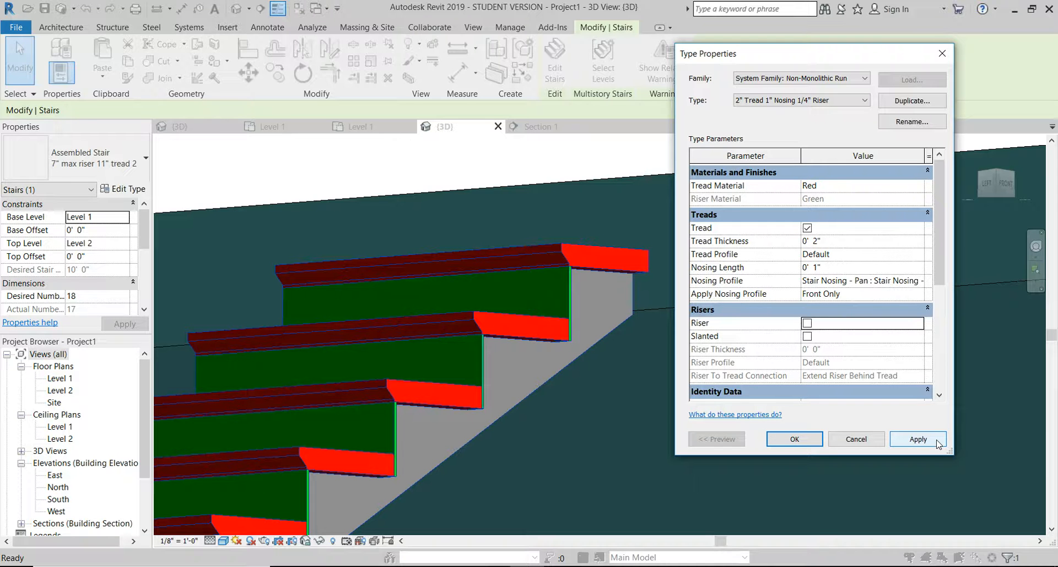
left_click(917, 439)
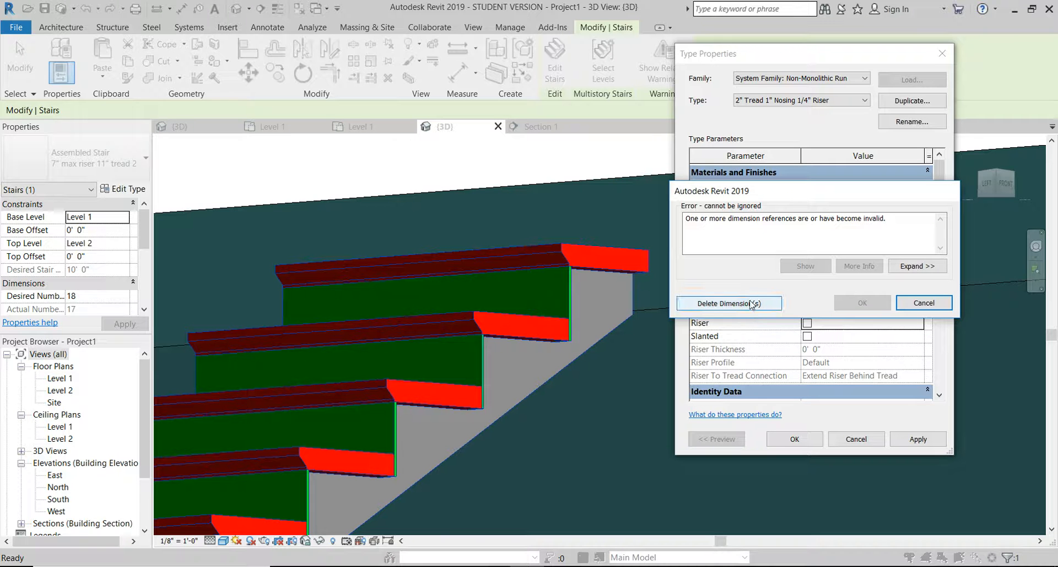
left_click(729, 303)
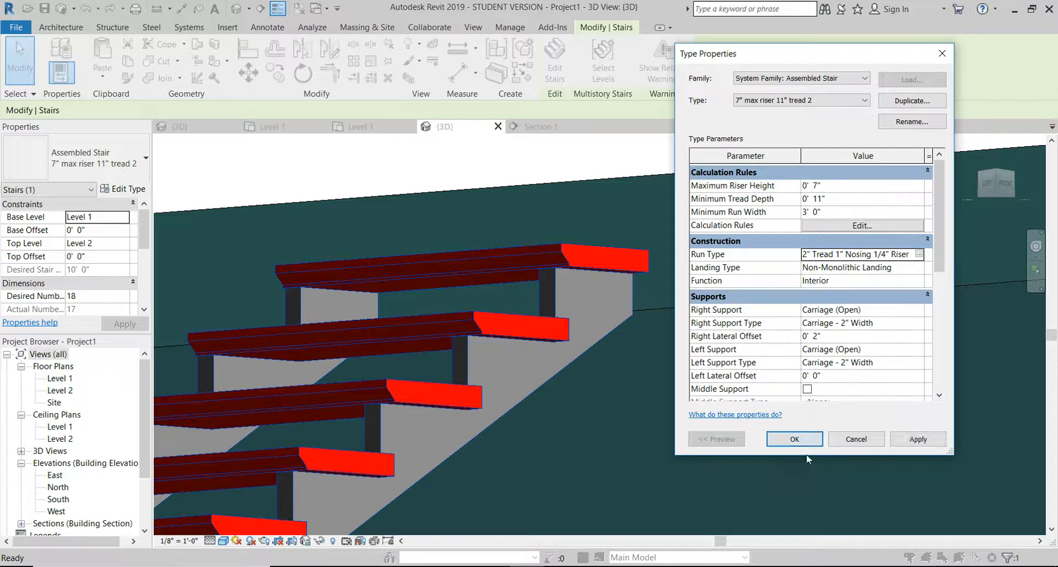
left_click(794, 438)
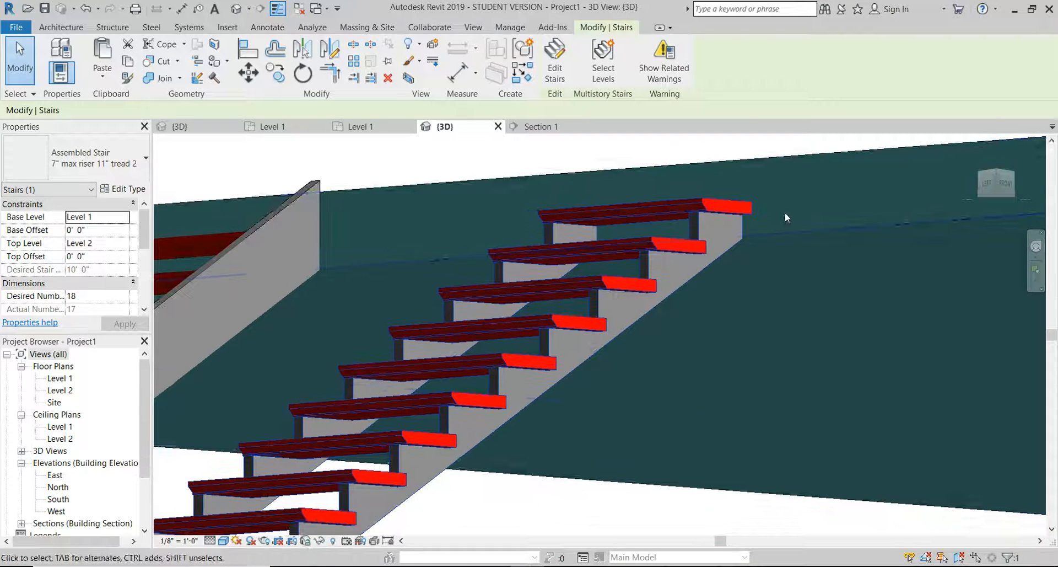
left_click(491, 257)
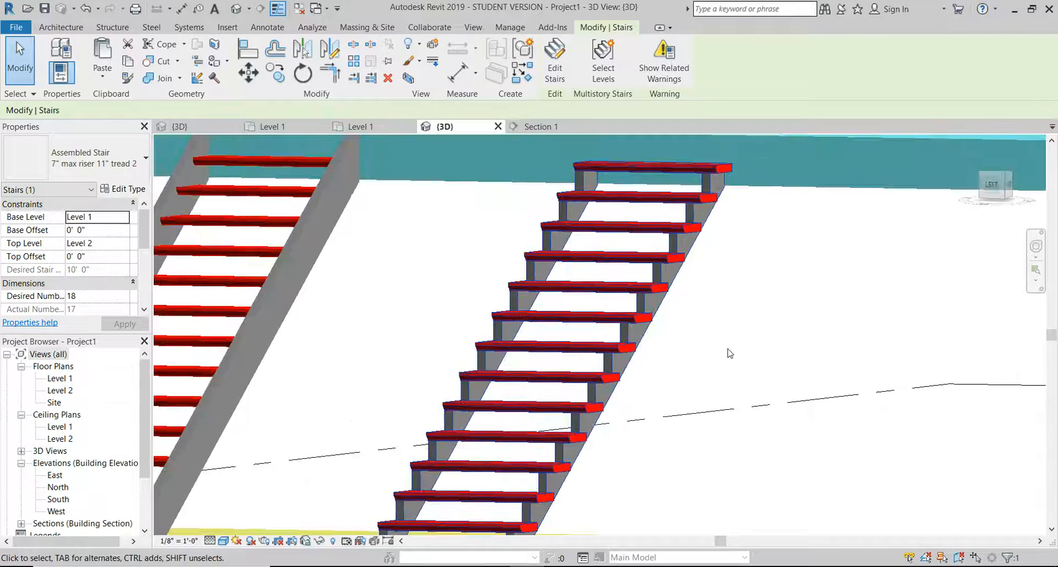
left_click_drag(728, 353, 786, 350)
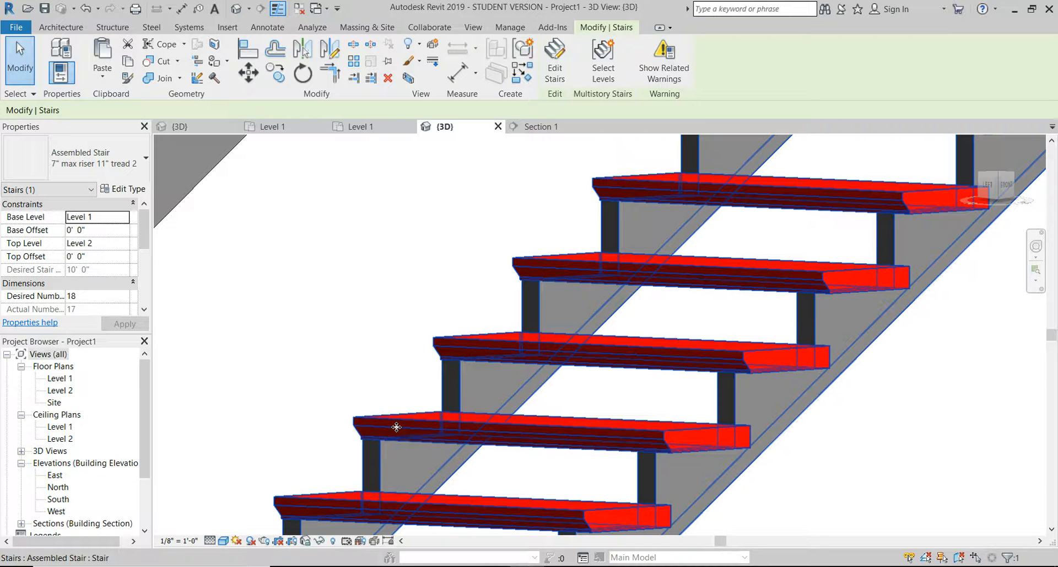
left_click(365, 297)
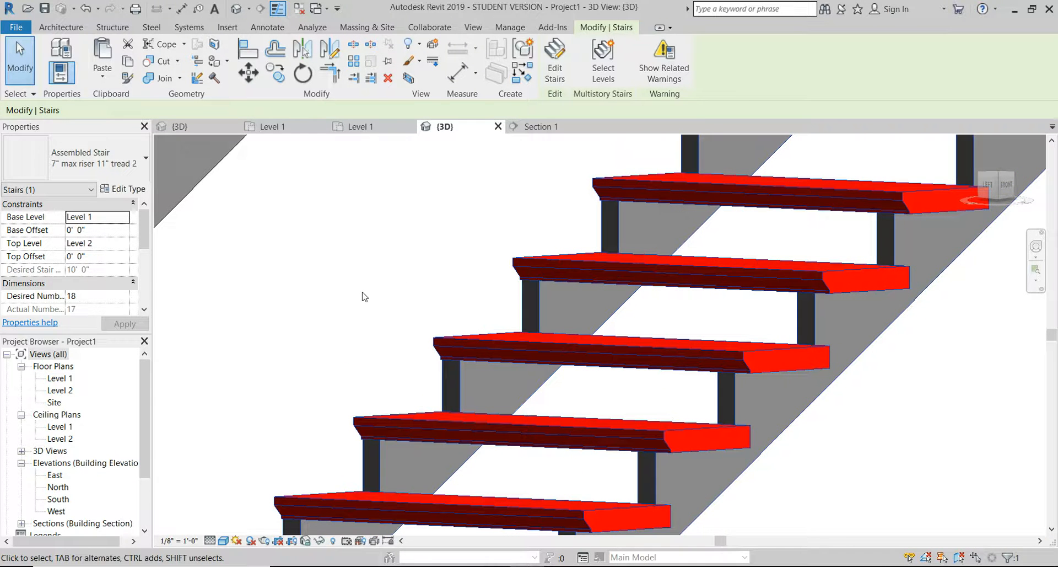